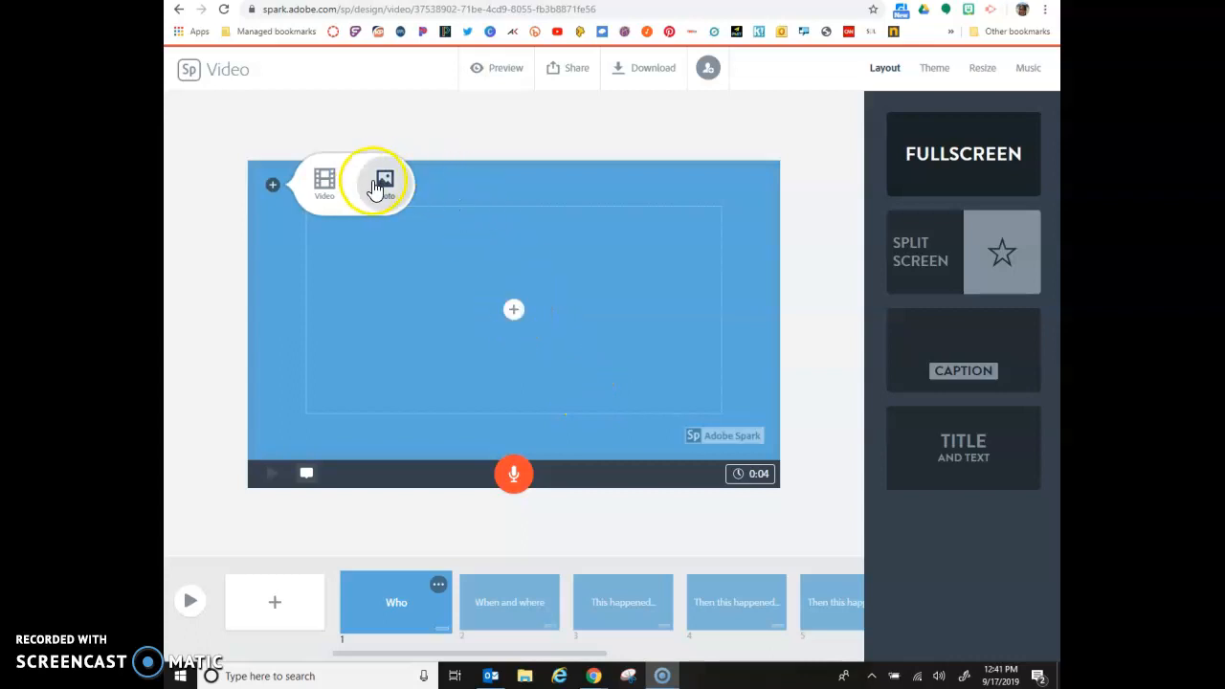
# Upload the digital-footprint image from the computer as the 'Who' slide's photo.
pyautogui.click(384, 182)
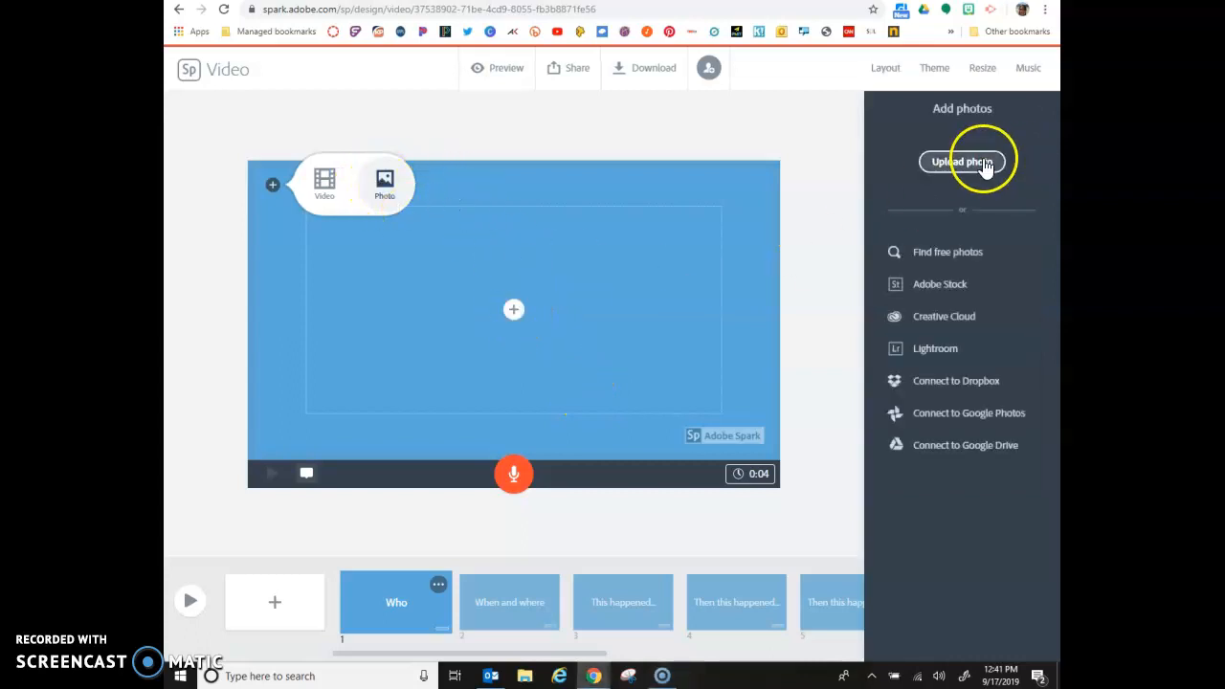
pyautogui.click(962, 161)
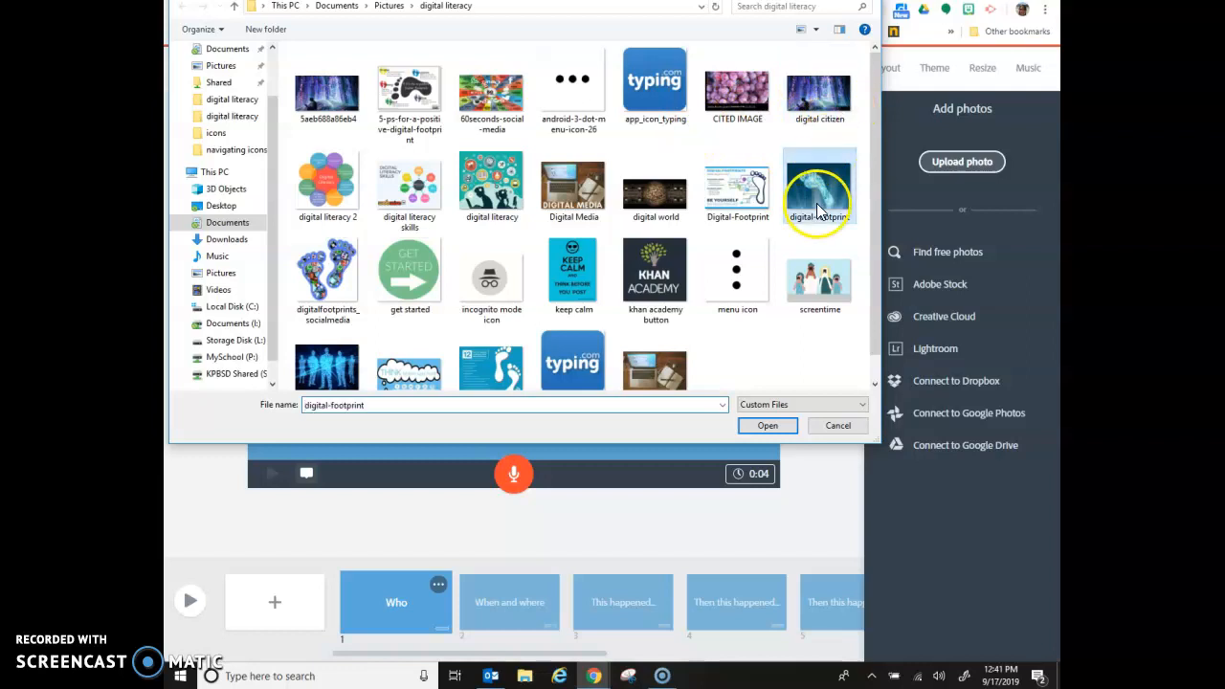
pyautogui.click(766, 424)
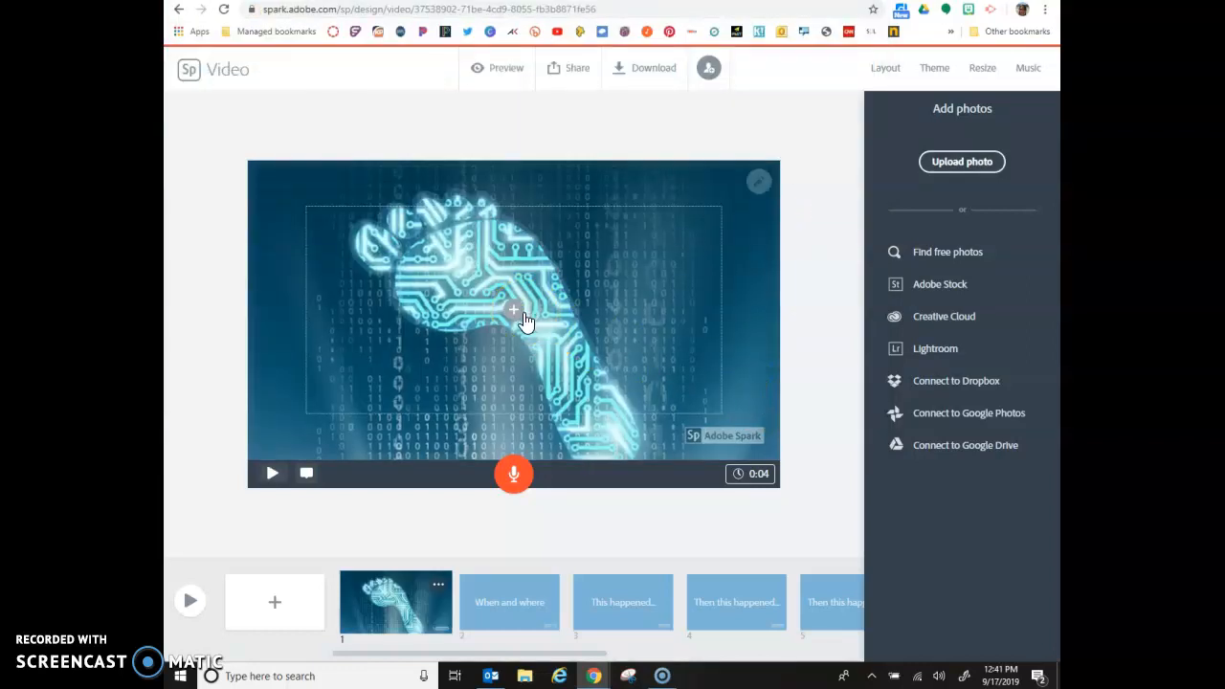
# Add a centred citation line crediting Carlyn, CC0, and shrink it two sizes.
pyautogui.click(513, 310)
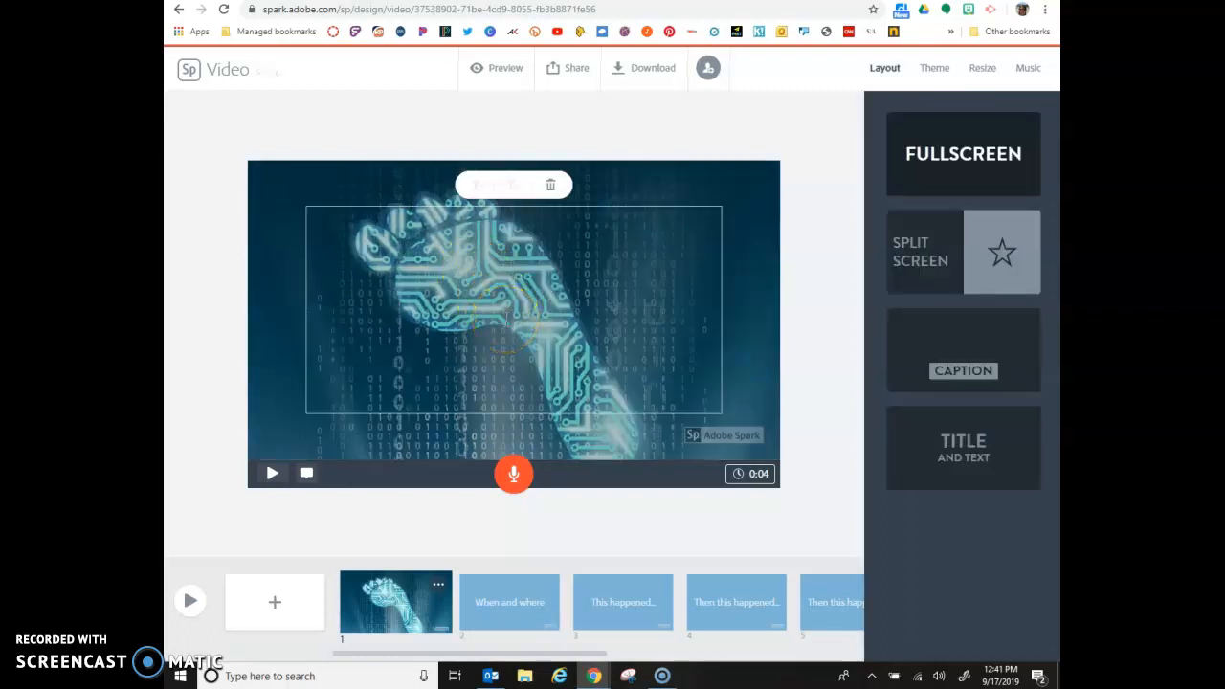
pyautogui.write('Footprint')
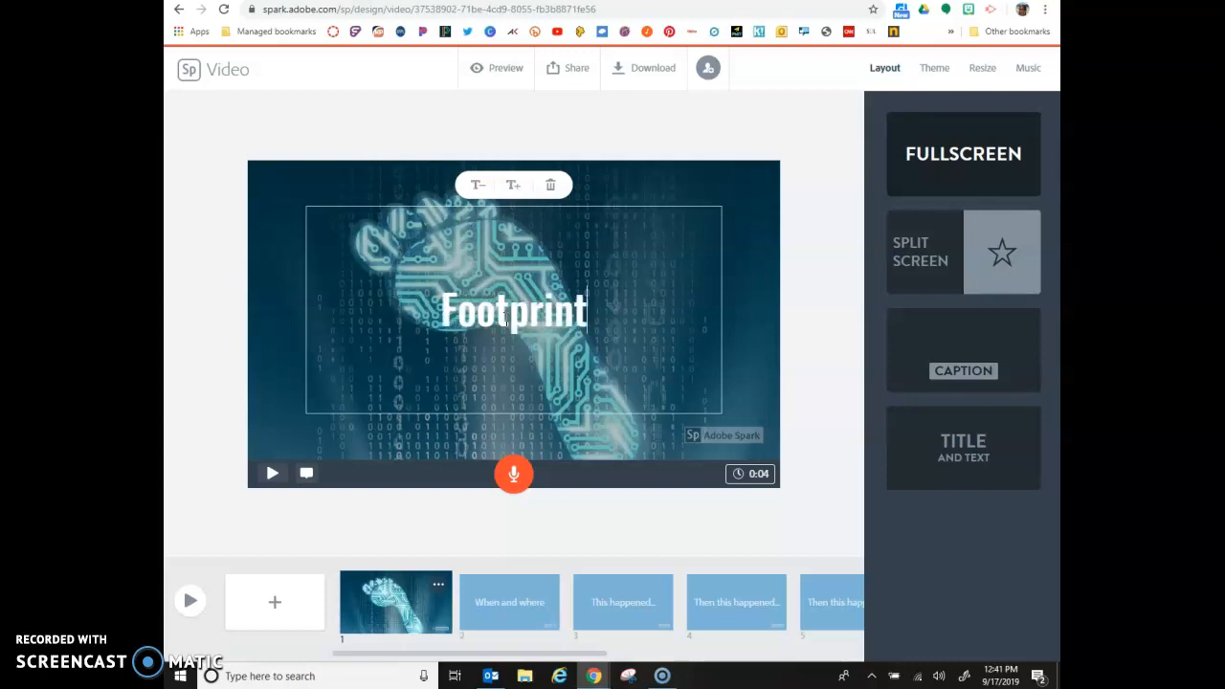
pyautogui.write('.Carl')
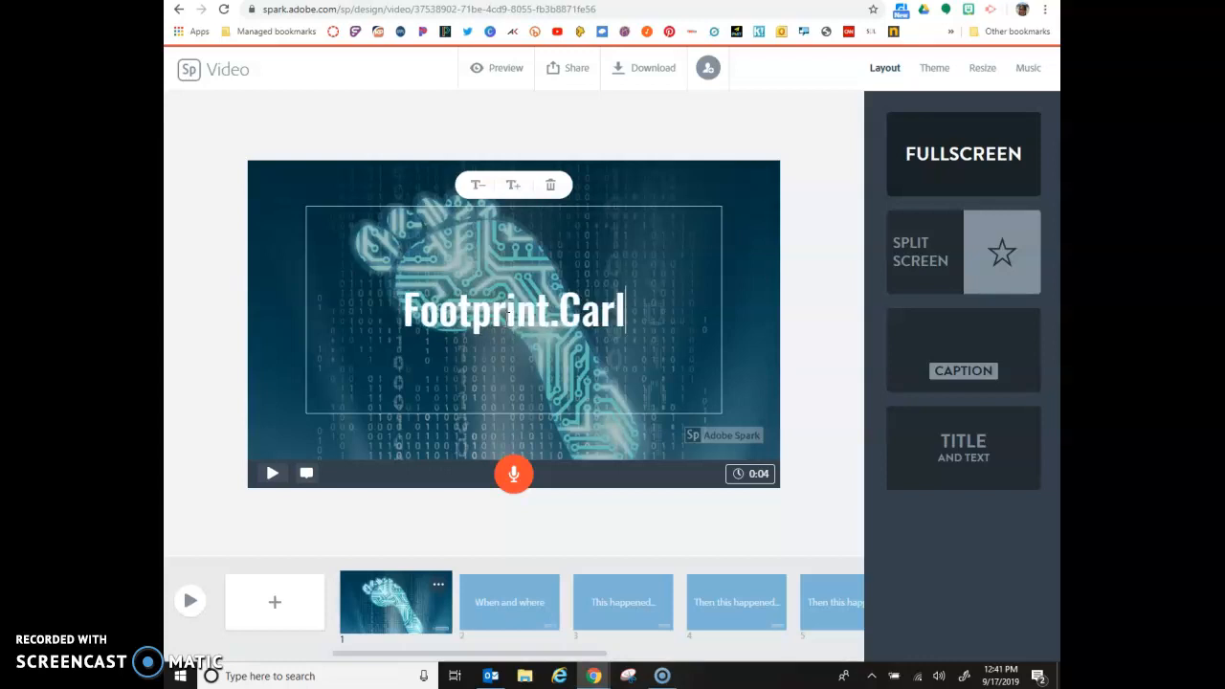
pyautogui.write('yn.')
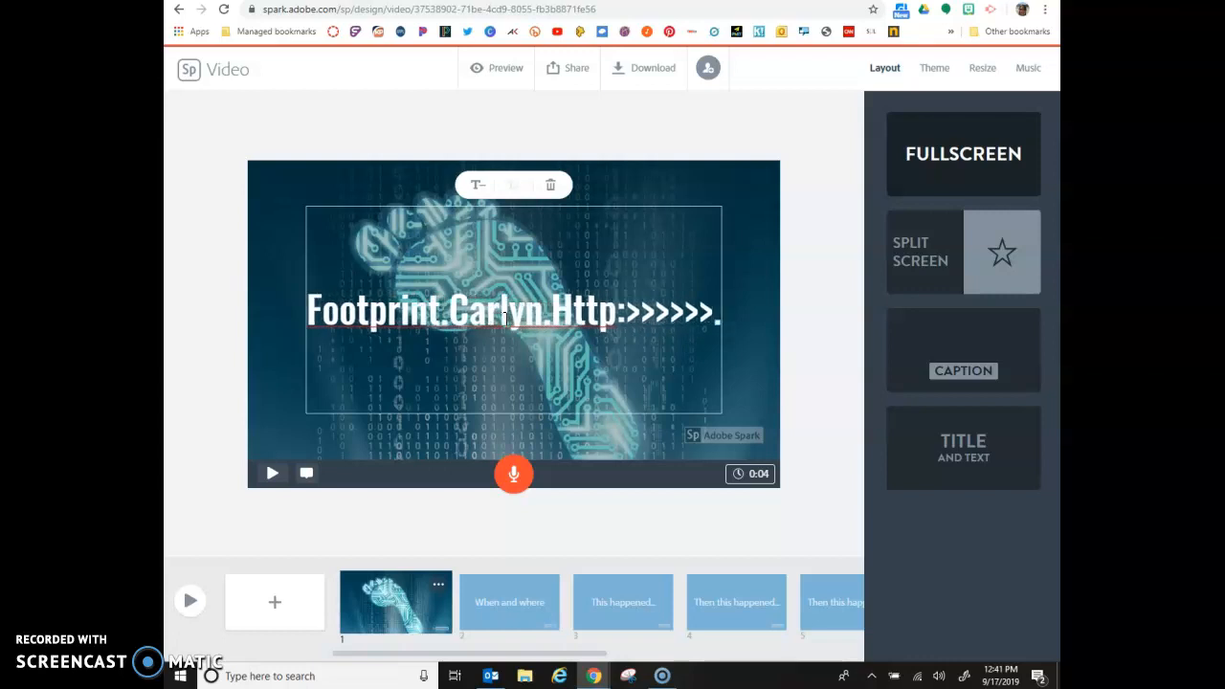
pyautogui.write('CCO')
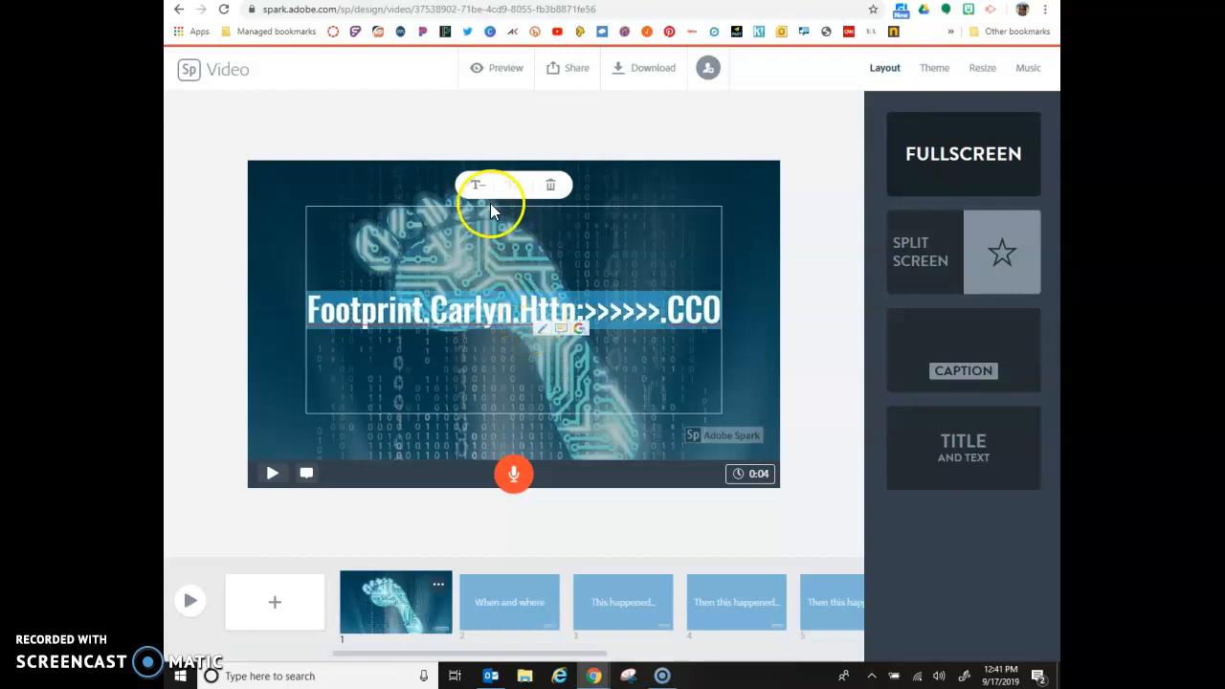
pyautogui.click(478, 185)
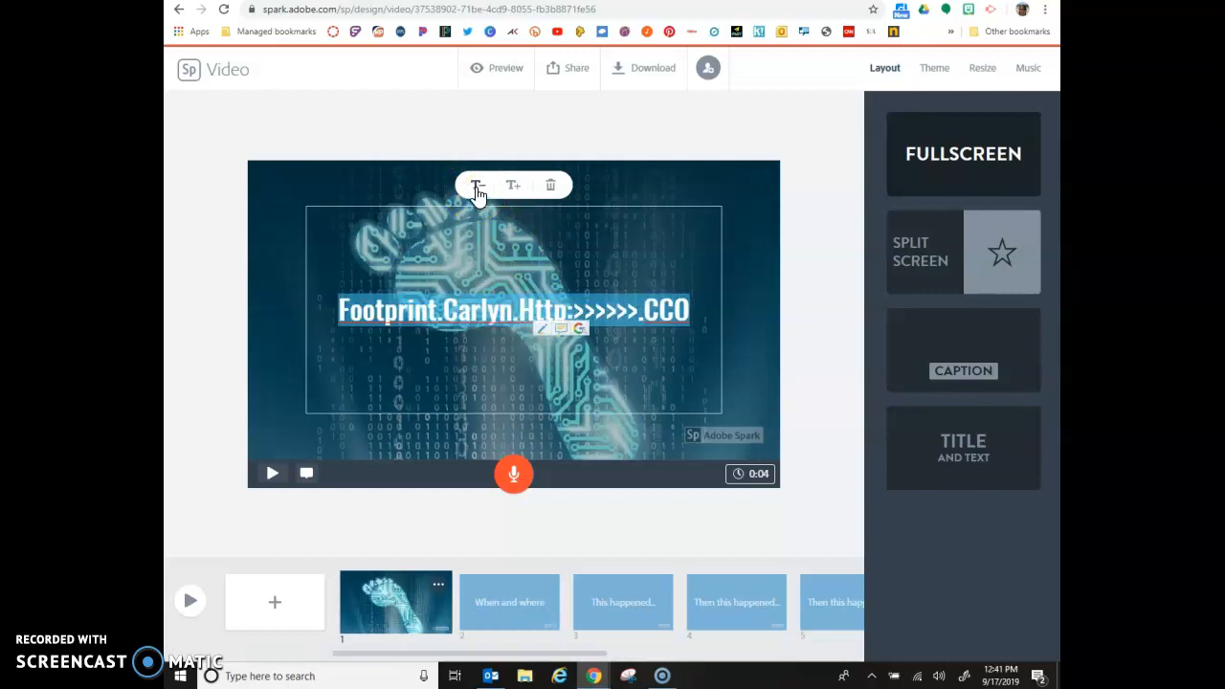
pyautogui.click(477, 185)
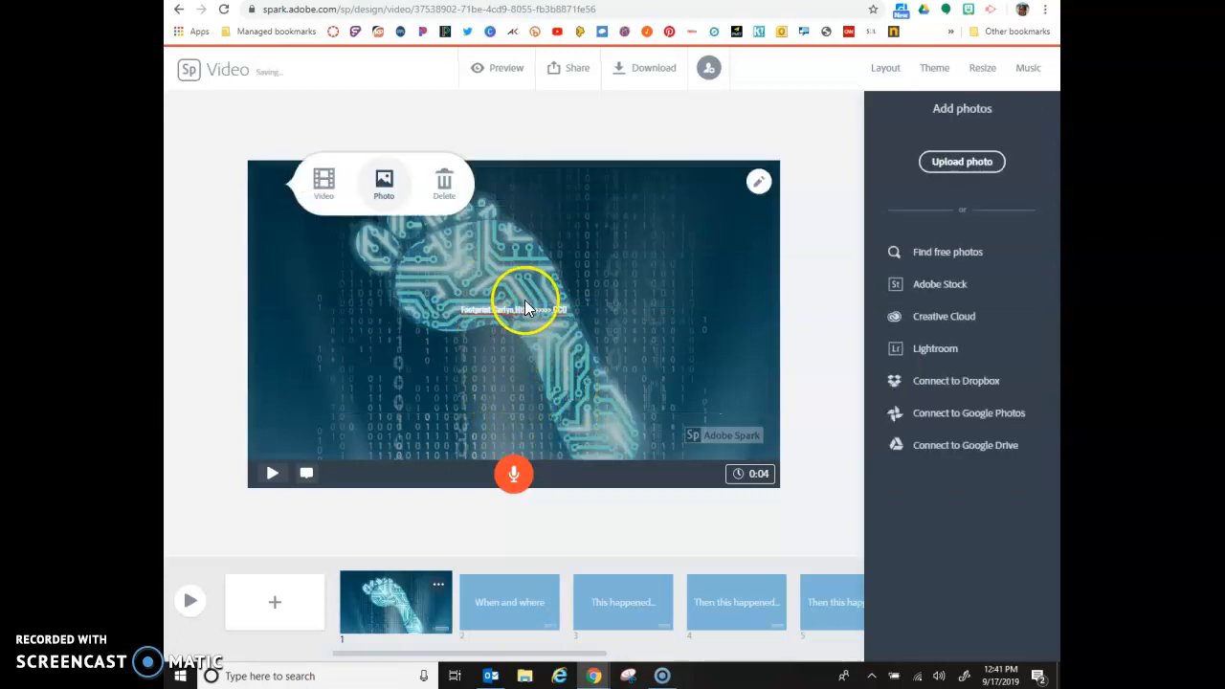
# Drag the small citation text to the bottom-right corner beside the Adobe Spark watermark.
pyautogui.click(884, 68)
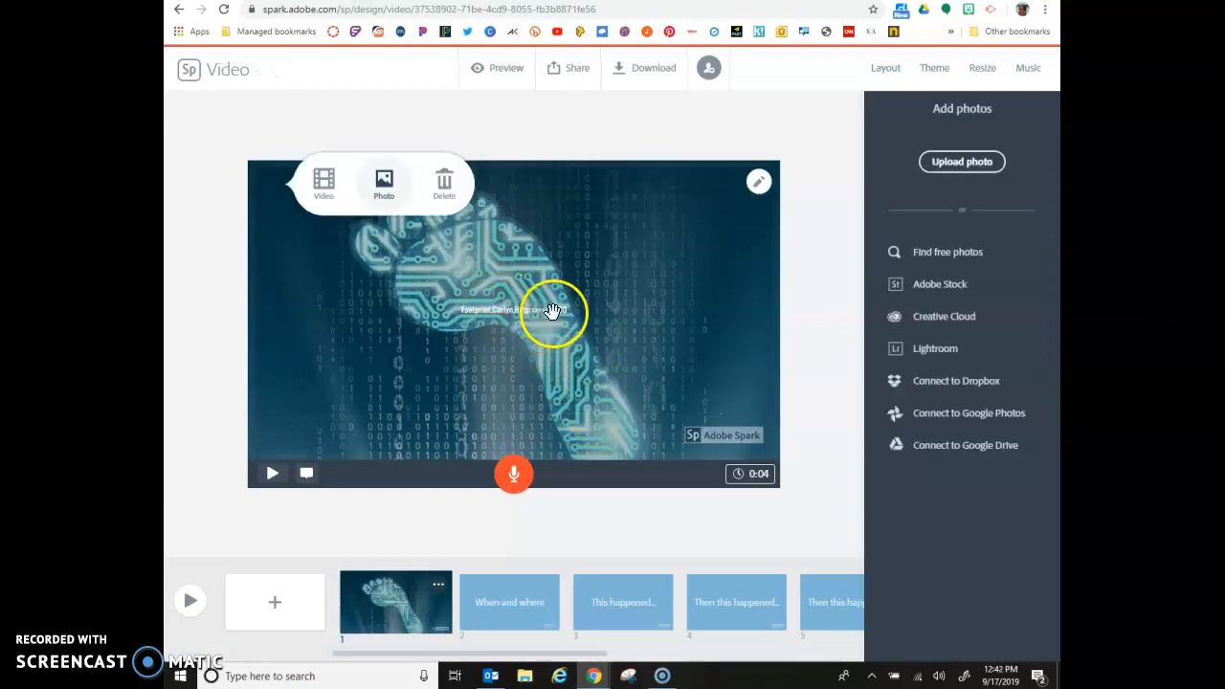
pyautogui.click(884, 68)
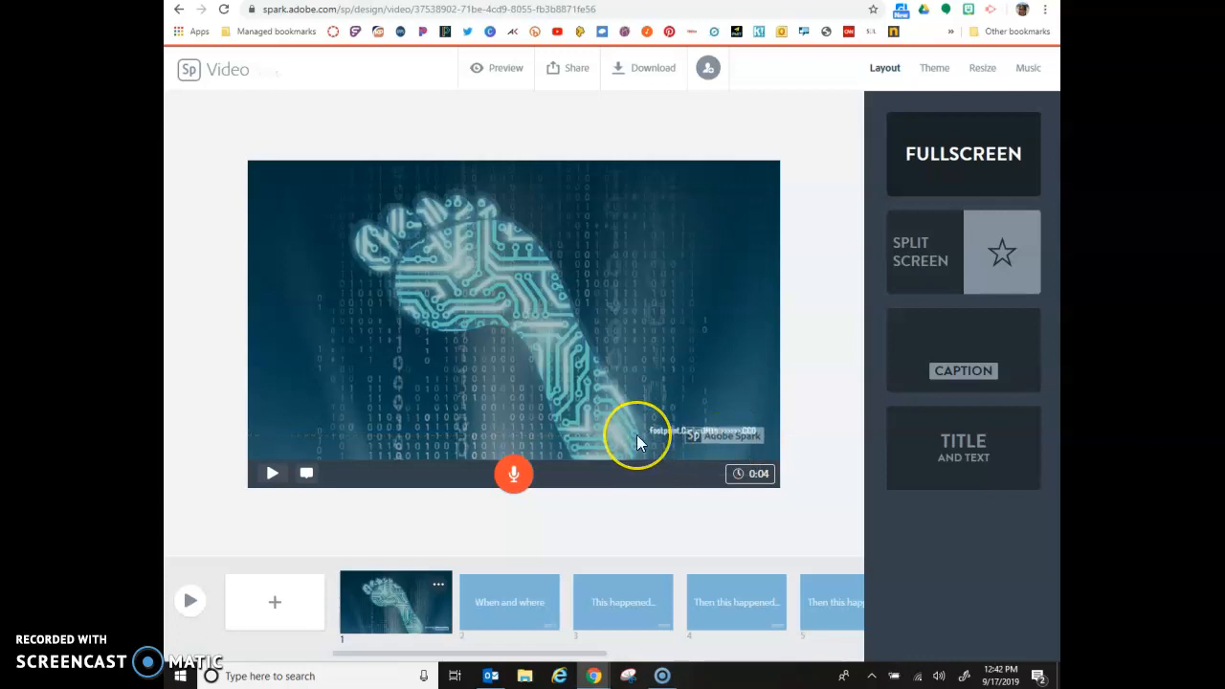
pyautogui.moveTo(638, 436)
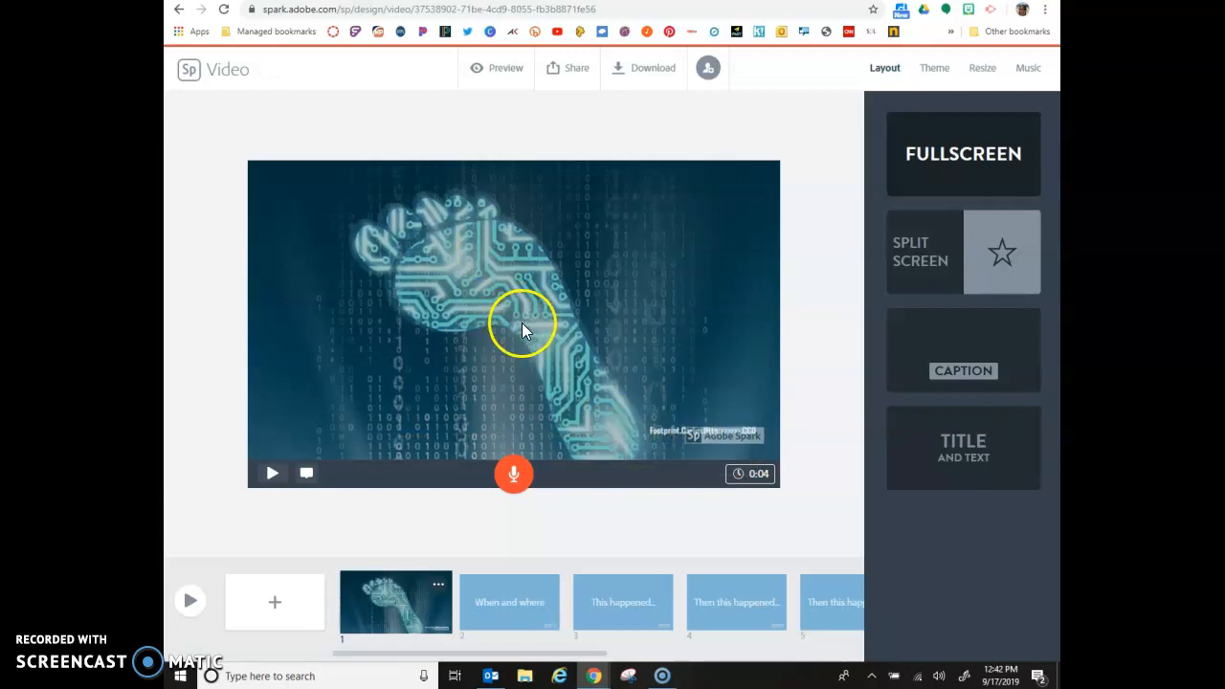
pyautogui.moveTo(681, 428)
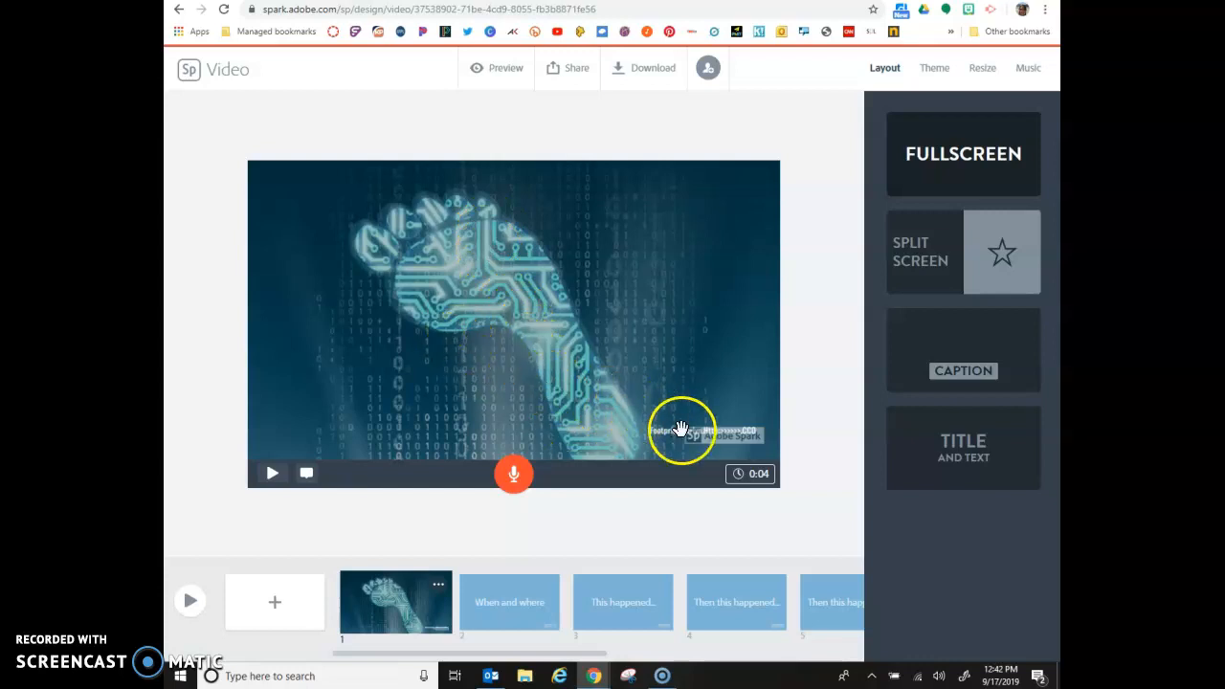
pyautogui.moveTo(186, 670)
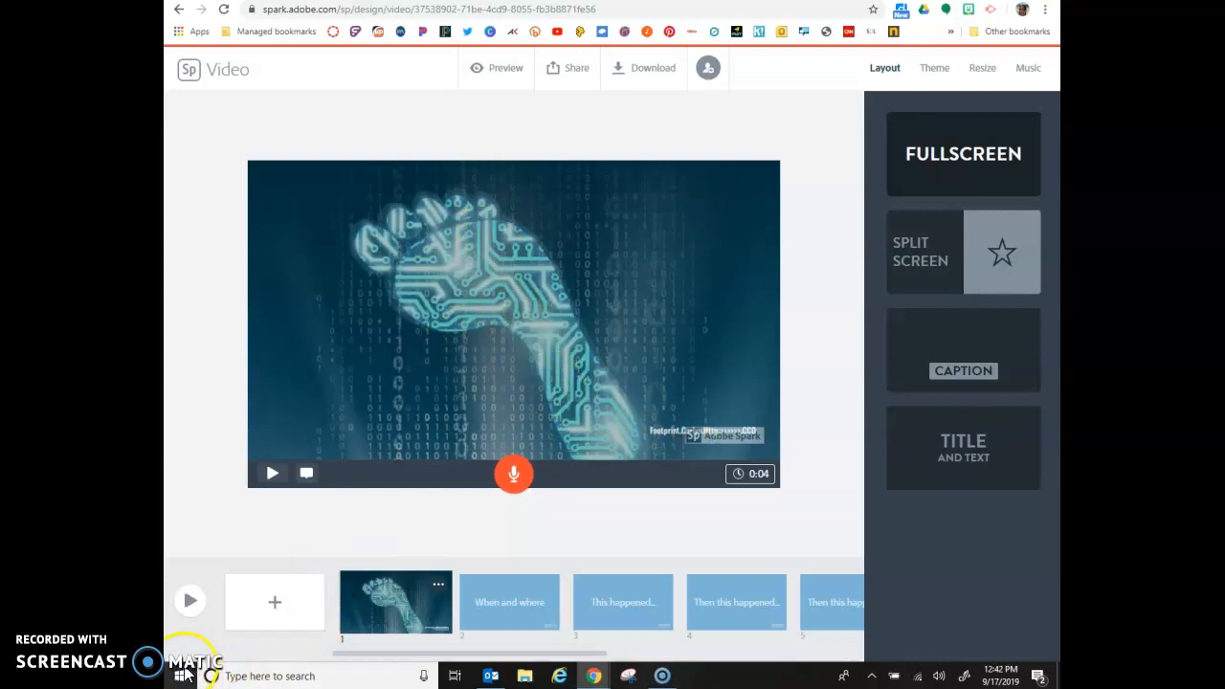